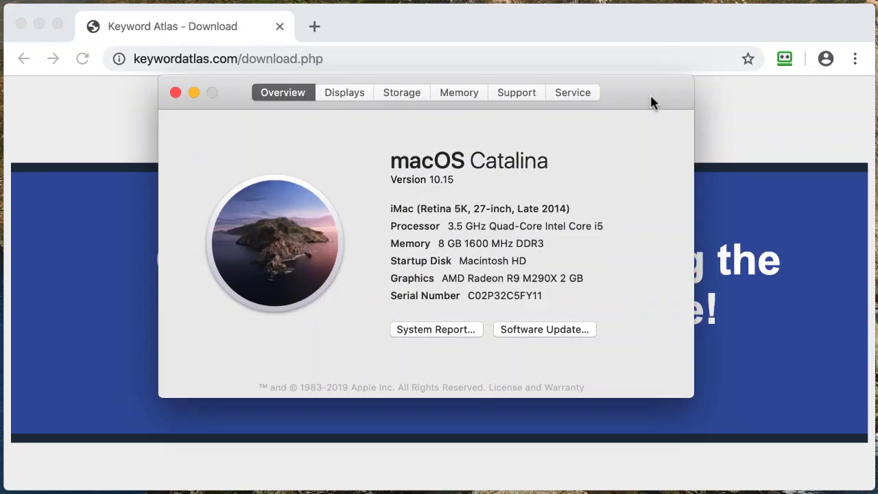
mouse_move(487, 185)
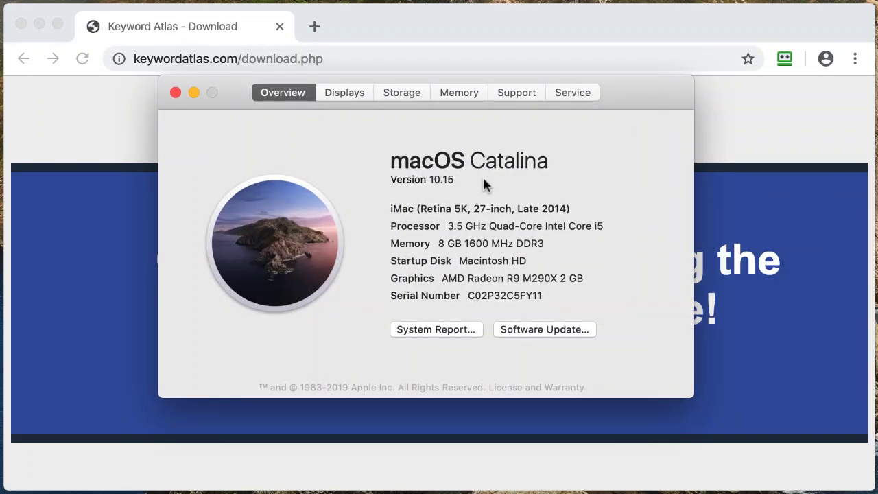
mouse_move(573, 185)
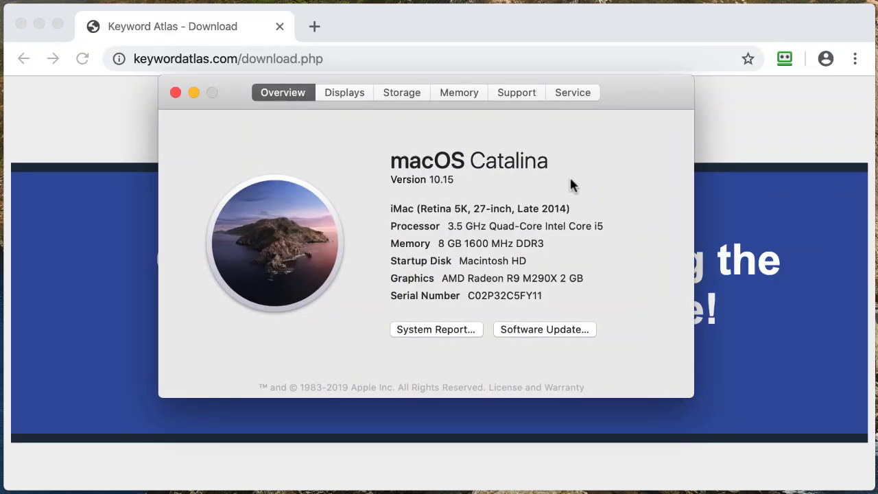
mouse_move(465, 194)
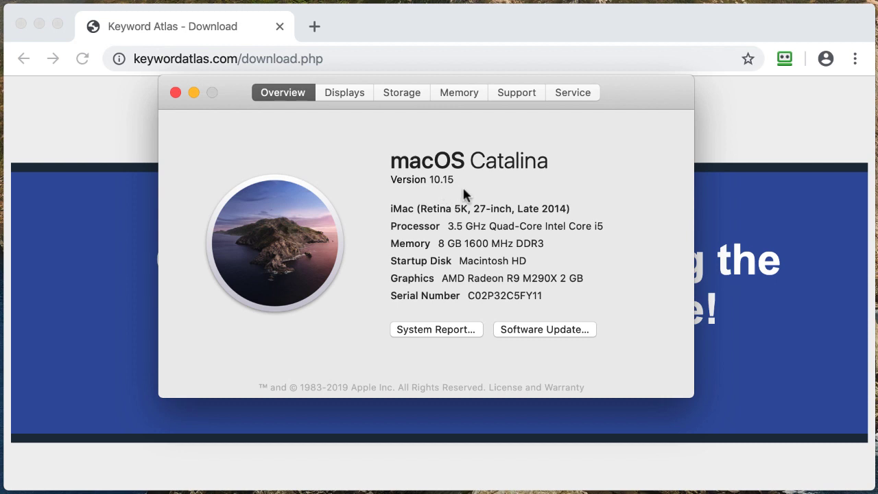
mouse_move(521, 226)
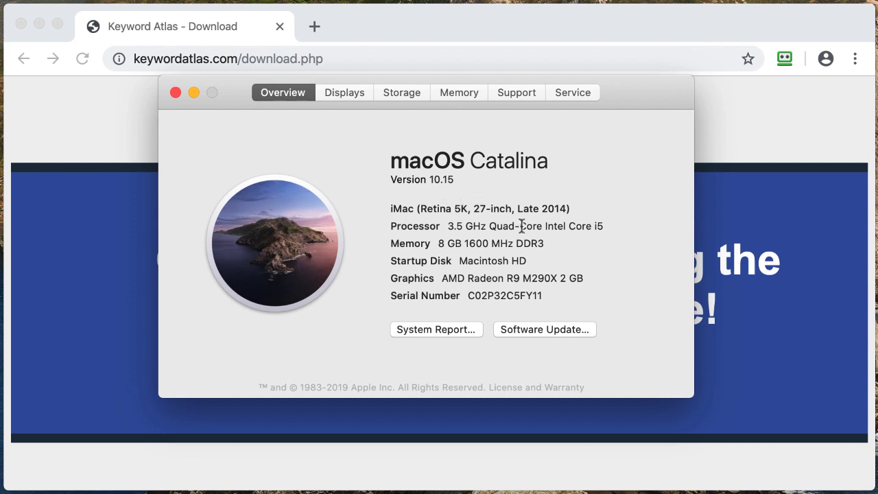
mouse_move(472, 201)
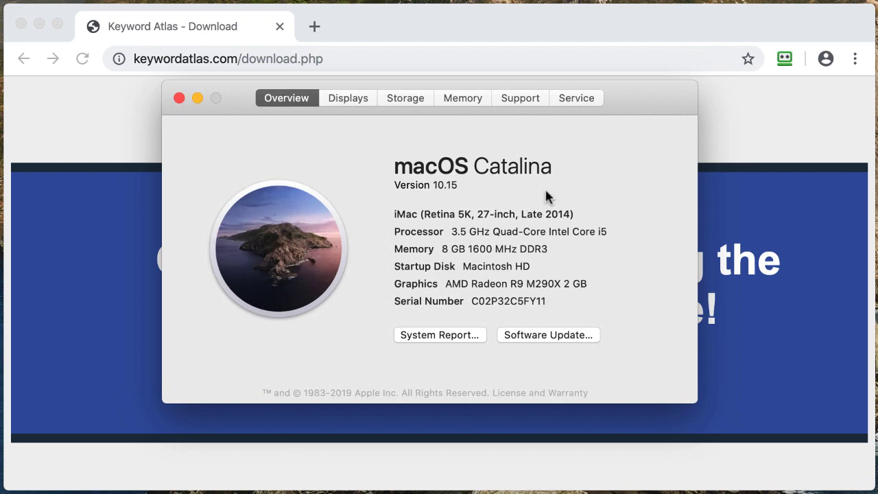
mouse_move(643, 104)
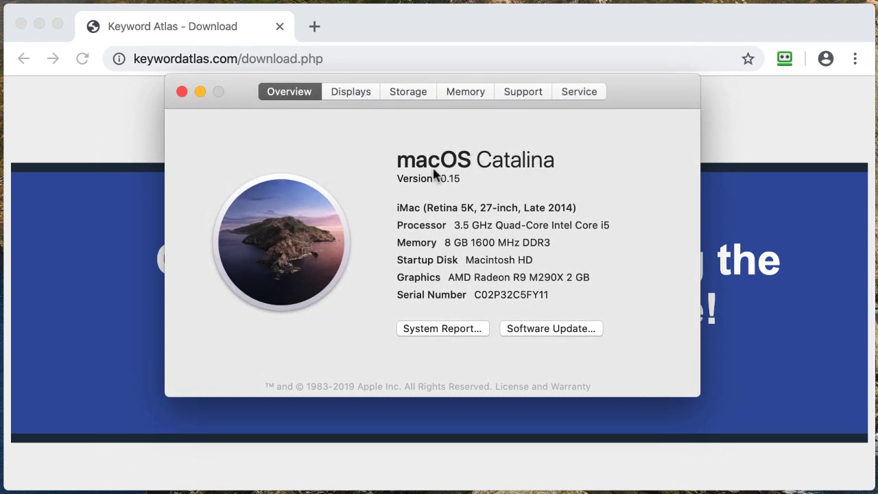
mouse_move(182, 91)
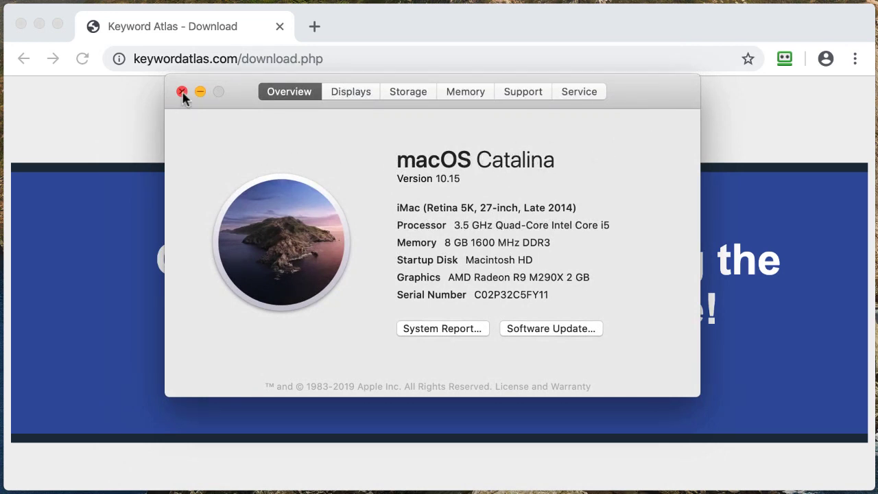
Close About This Mac, then download Keyword-Atlas.dmg.zip from the page's Mac Download section.
left_click(182, 91)
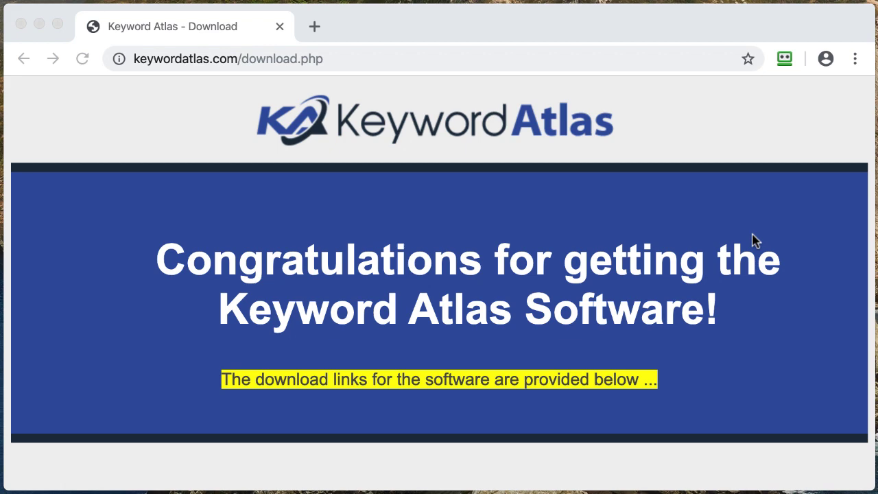
scroll("down", 3)
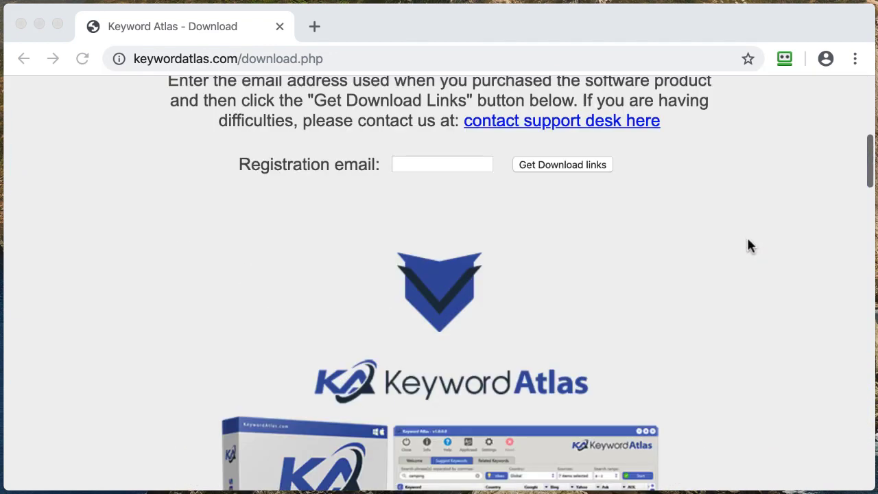
scroll("down", 3)
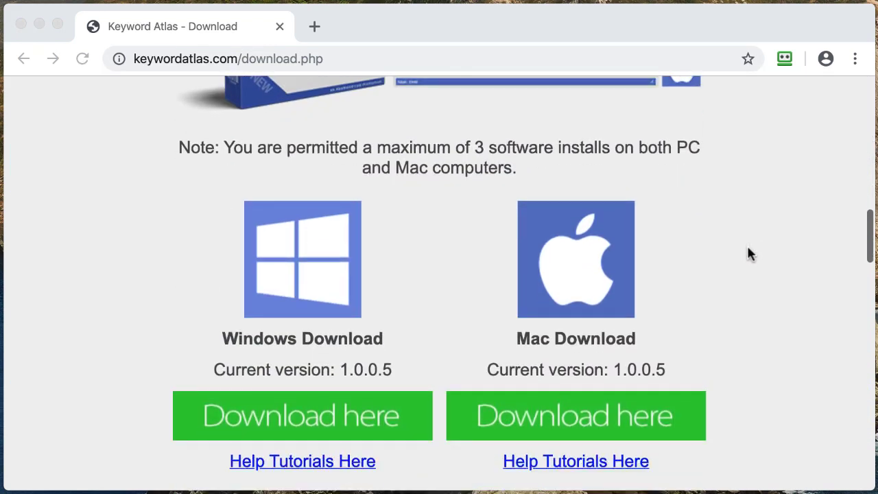
scroll("down", 3)
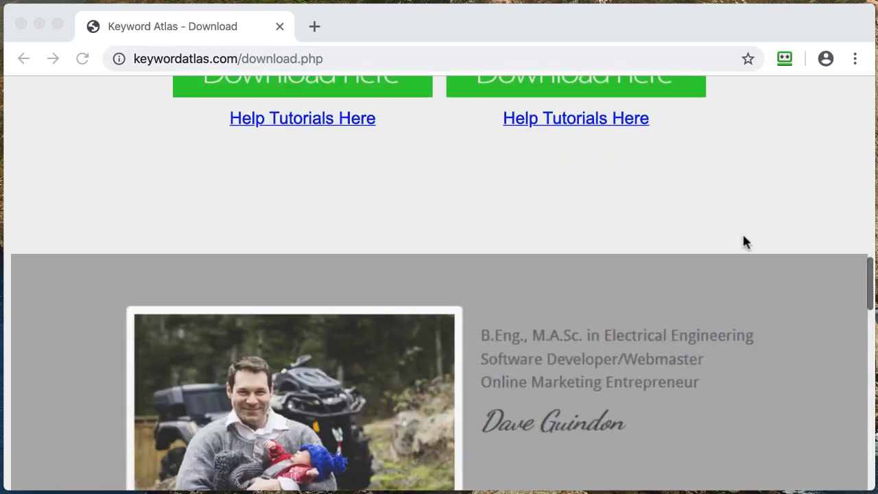
scroll("up", 3)
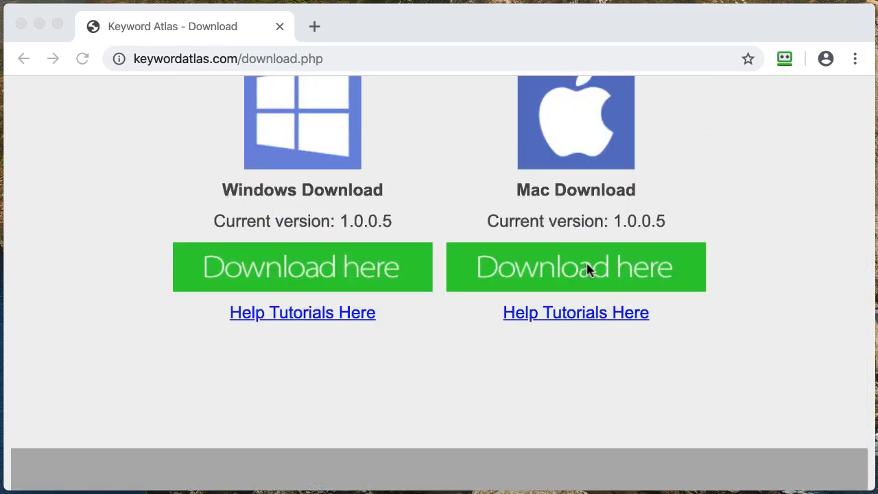
mouse_move(586, 267)
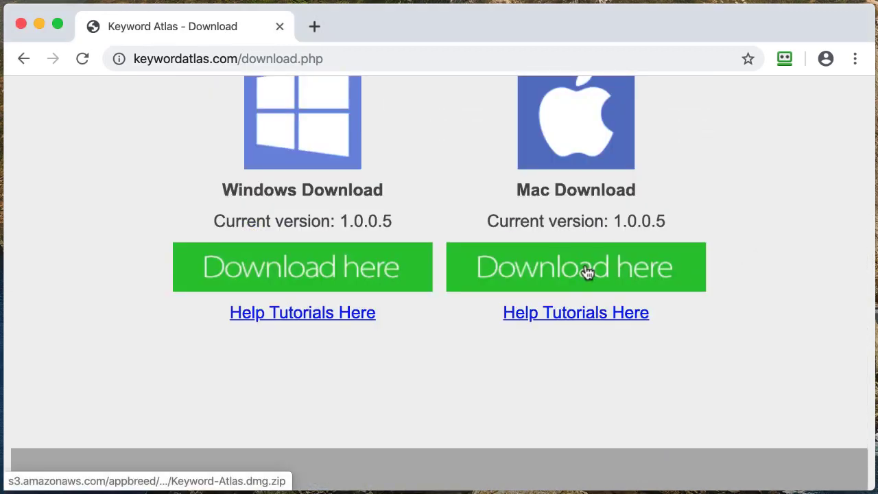
left_click(576, 267)
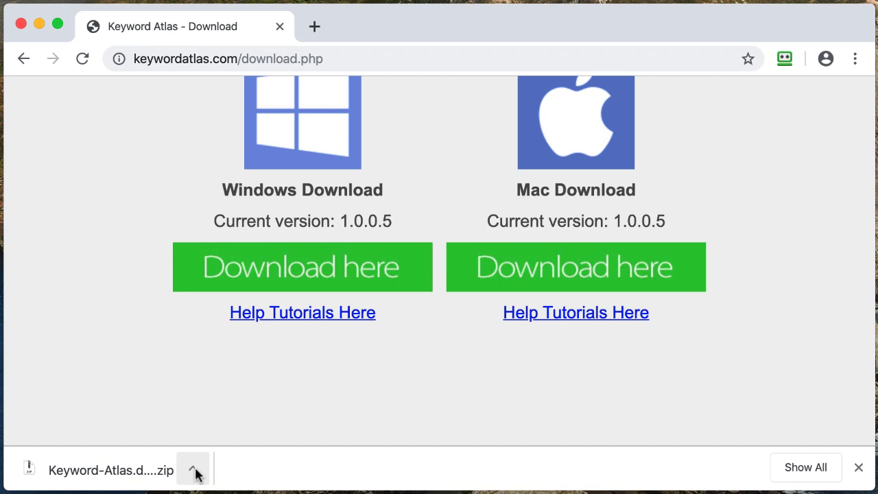
Reveal the downloaded Keyword-Atlas.dmg.zip in Finder's Downloads folder via Show in Finder.
left_click(194, 470)
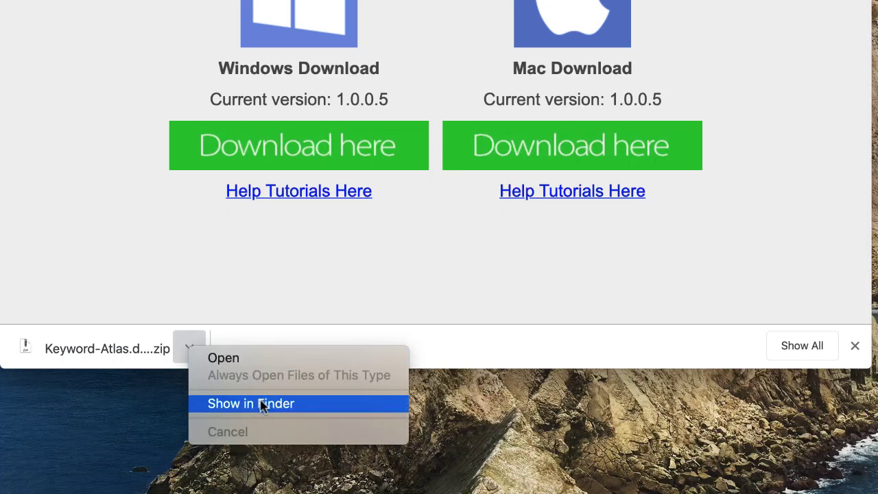
left_click(250, 403)
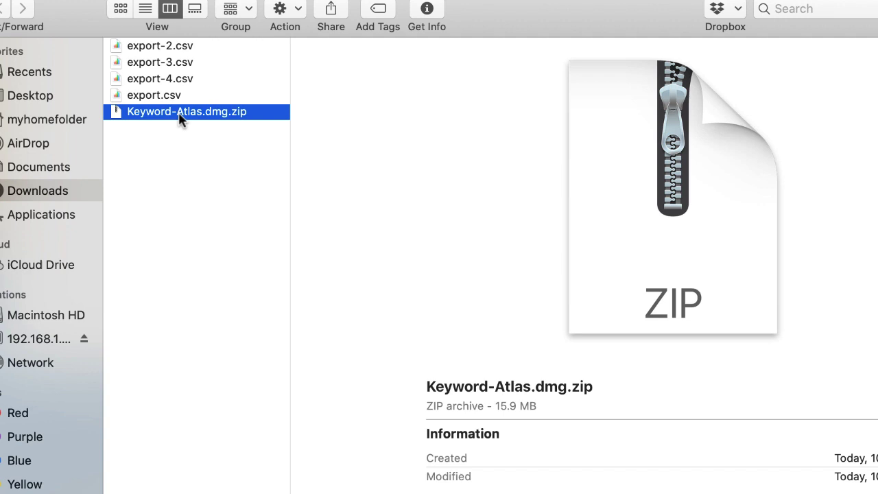
Extract Keyword-Atlas.dmg.zip and mount Keyword-Atlas.dmg to show the installer window.
double_click(187, 111)
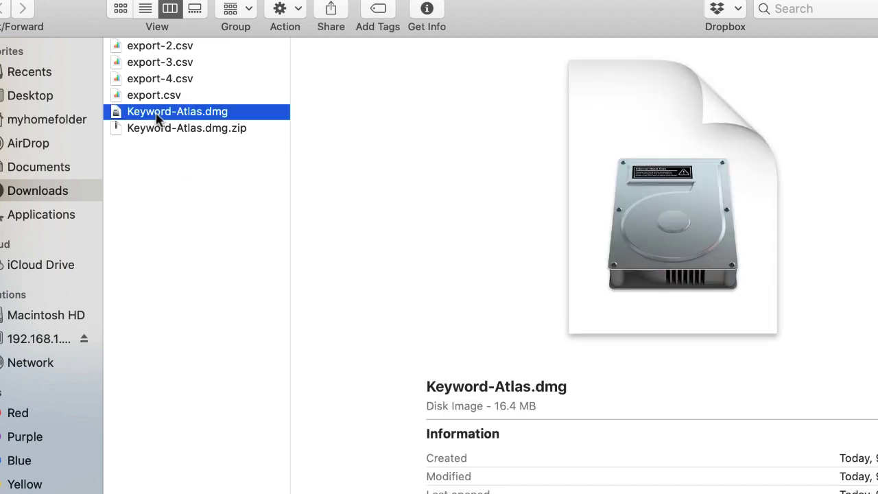
double_click(177, 111)
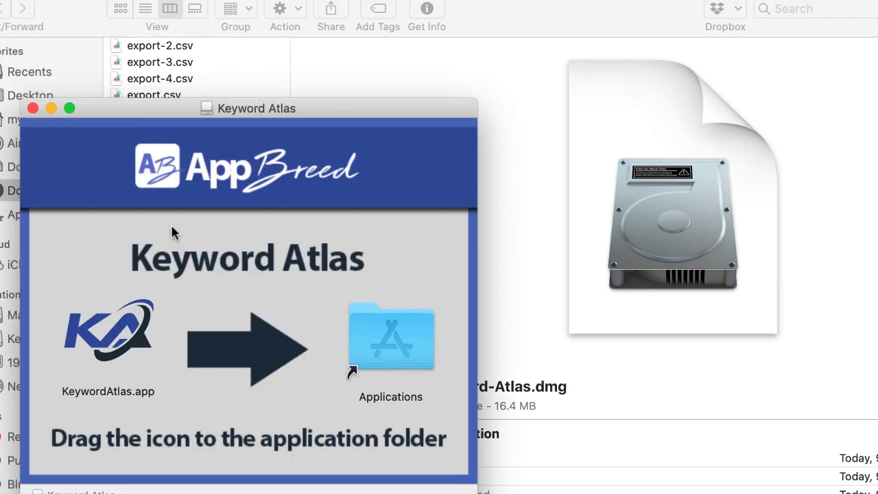
Drag KeywordAtlas.app from the installer window onto the Applications folder alias.
left_click_drag(247, 108, 474, 37)
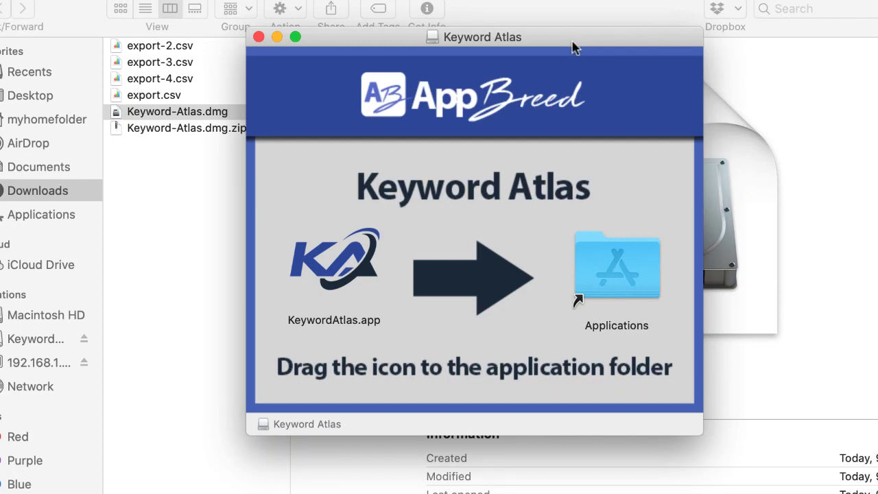
mouse_move(376, 275)
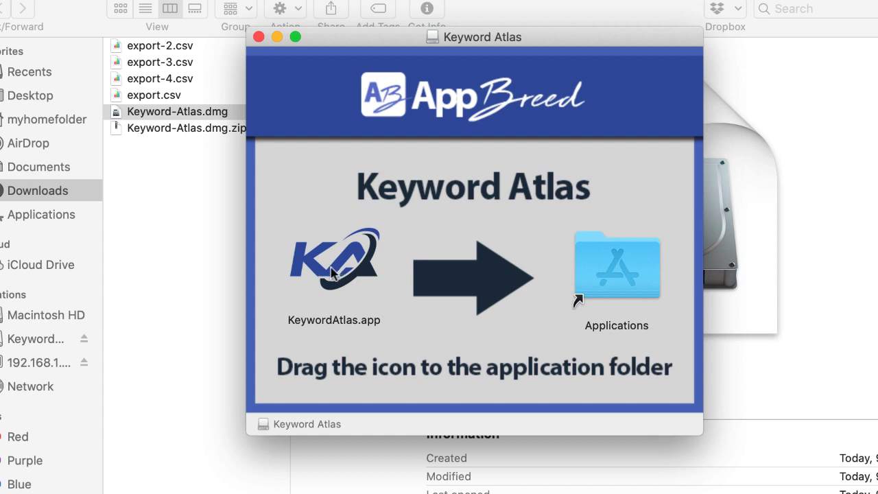
mouse_move(605, 266)
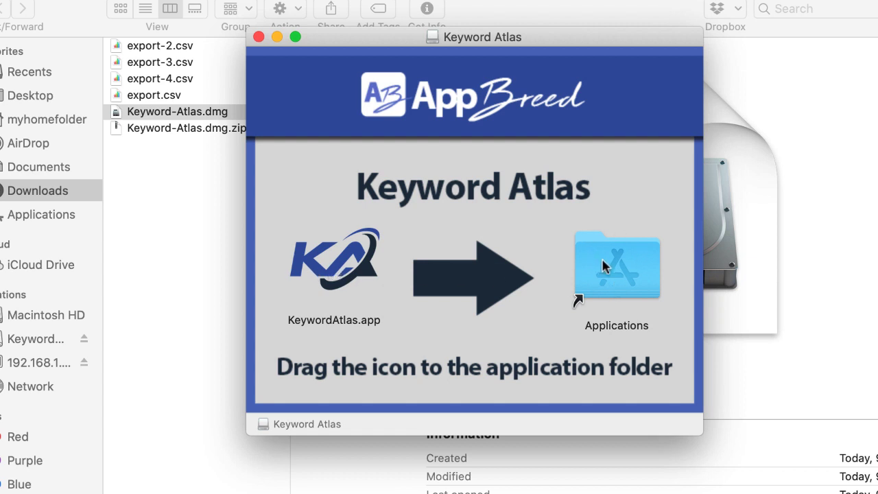
mouse_move(359, 270)
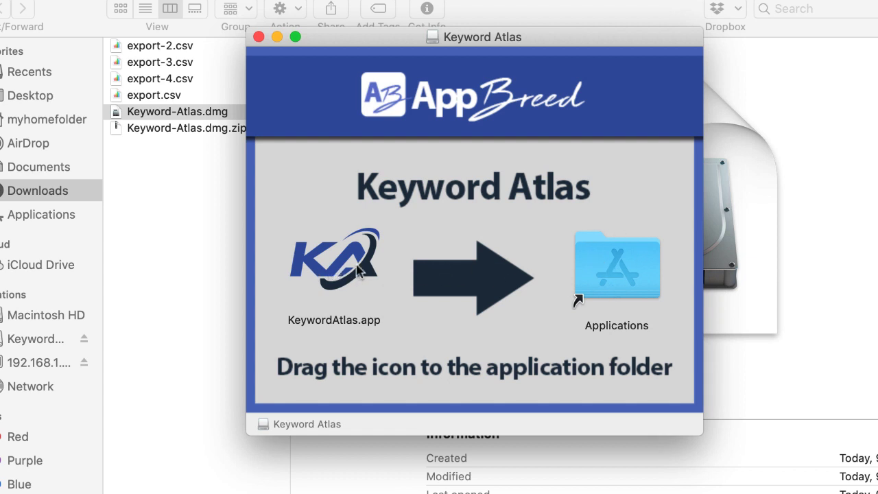
left_click(333, 260)
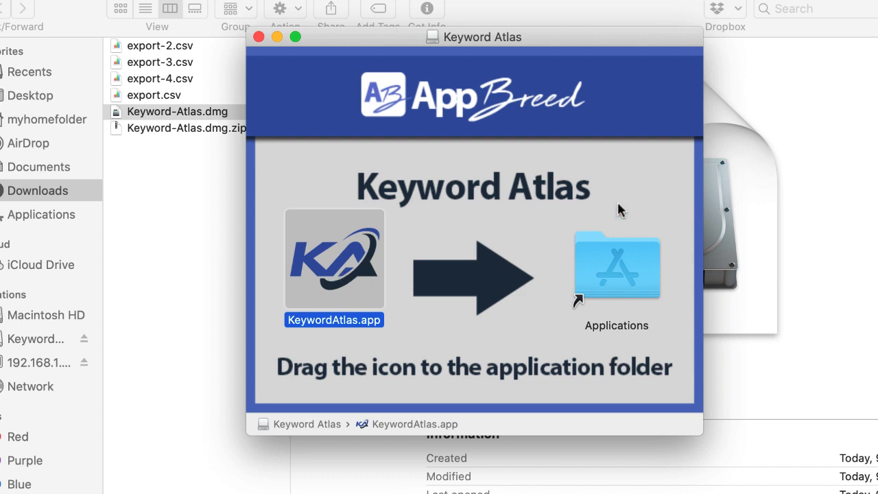
mouse_move(460, 222)
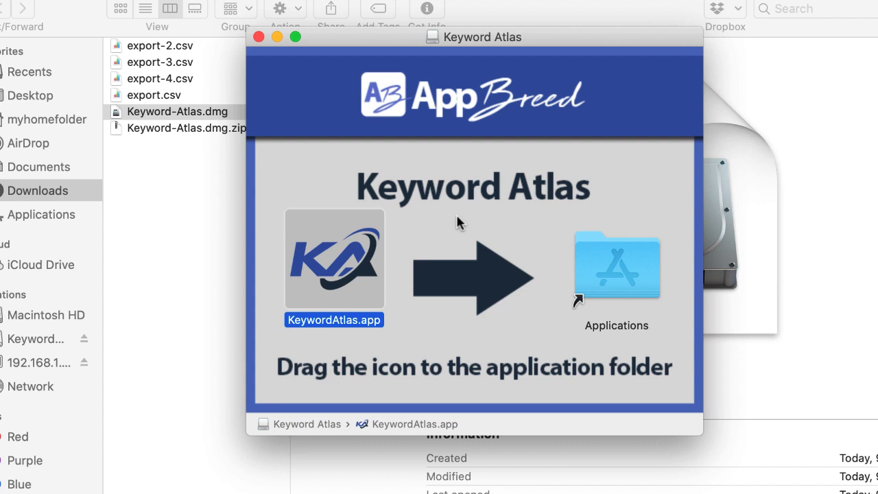
mouse_move(370, 238)
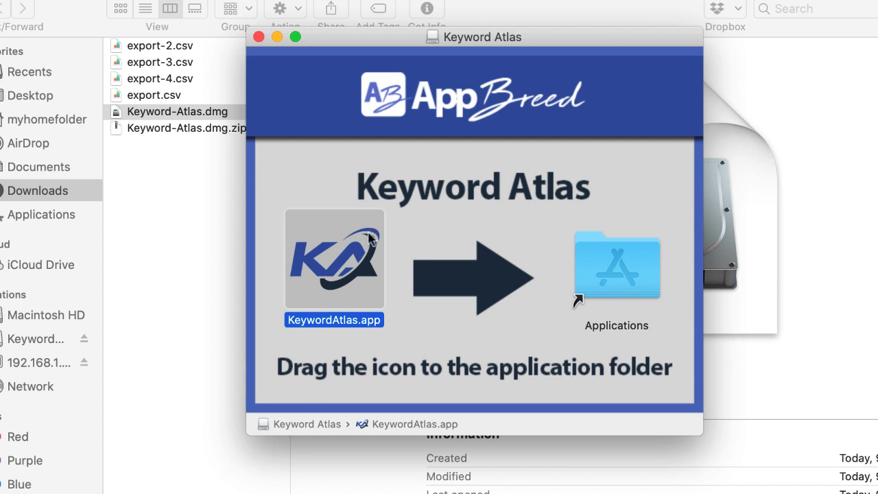
mouse_move(350, 330)
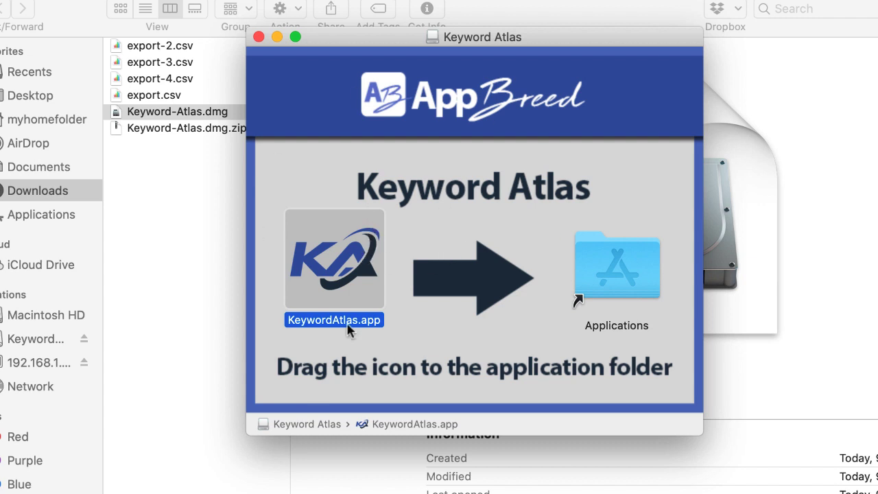
mouse_move(633, 303)
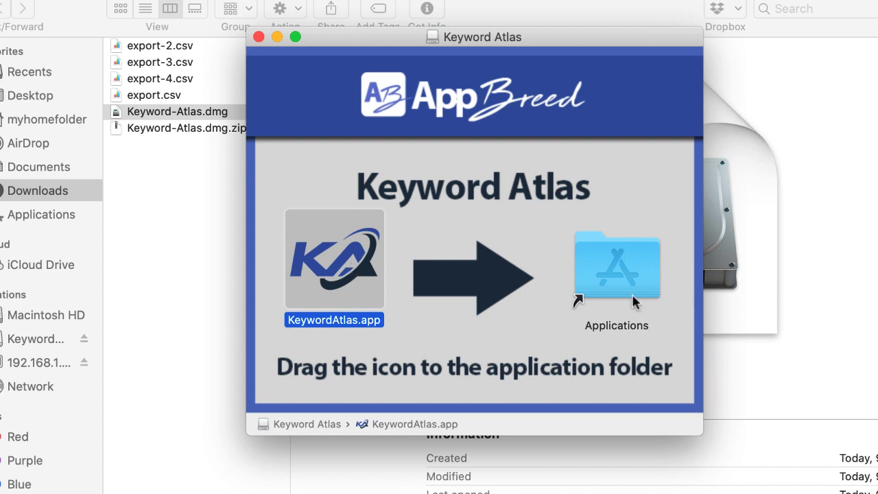
mouse_move(371, 169)
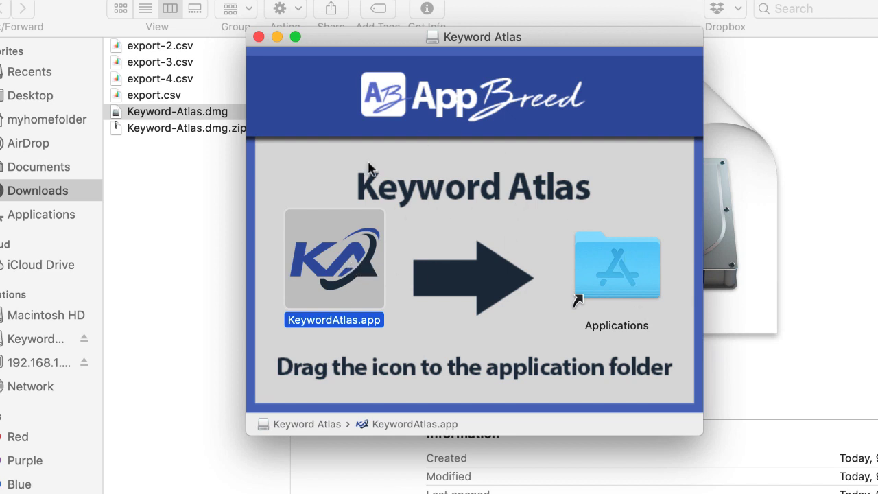
mouse_move(360, 277)
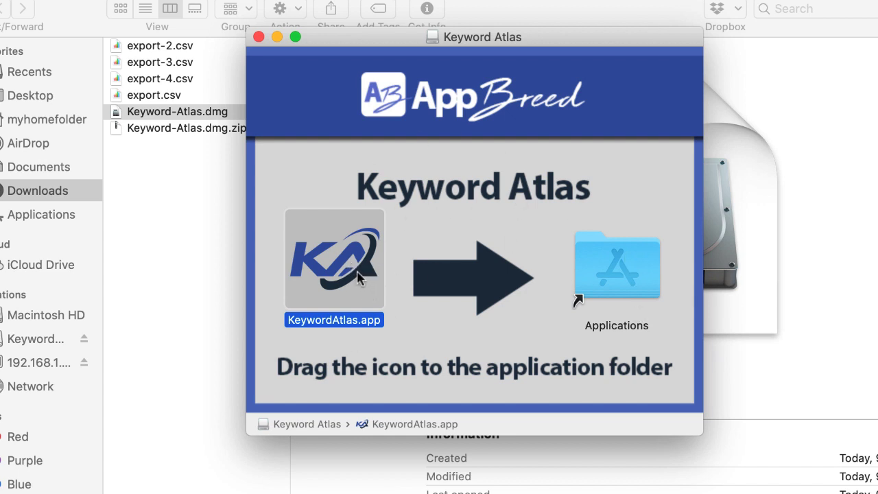
mouse_move(314, 269)
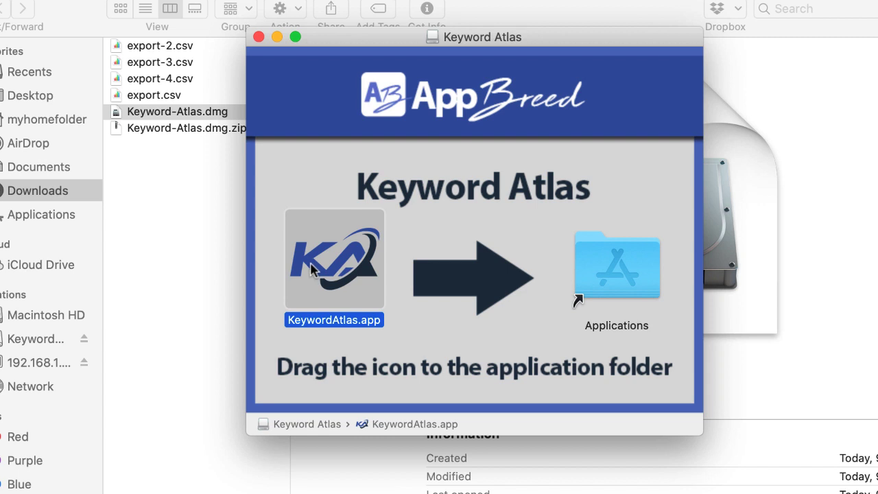
left_click_drag(334, 259, 533, 268)
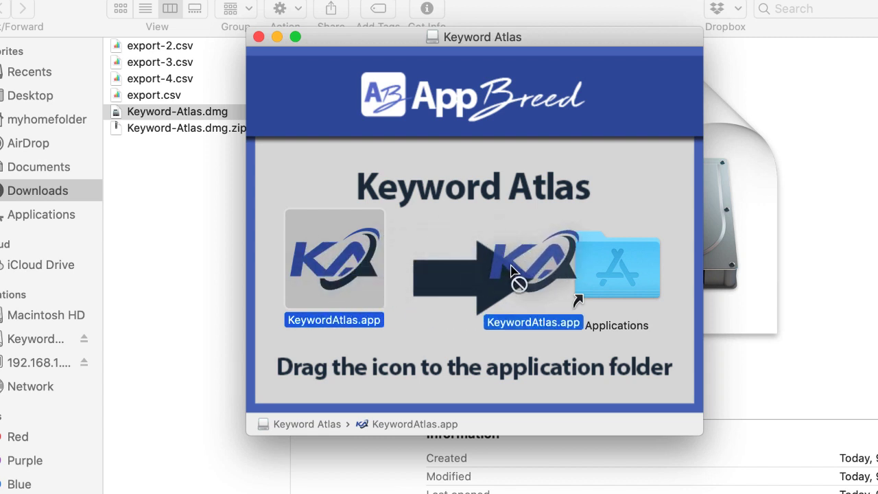
left_click_drag(334, 267, 616, 267)
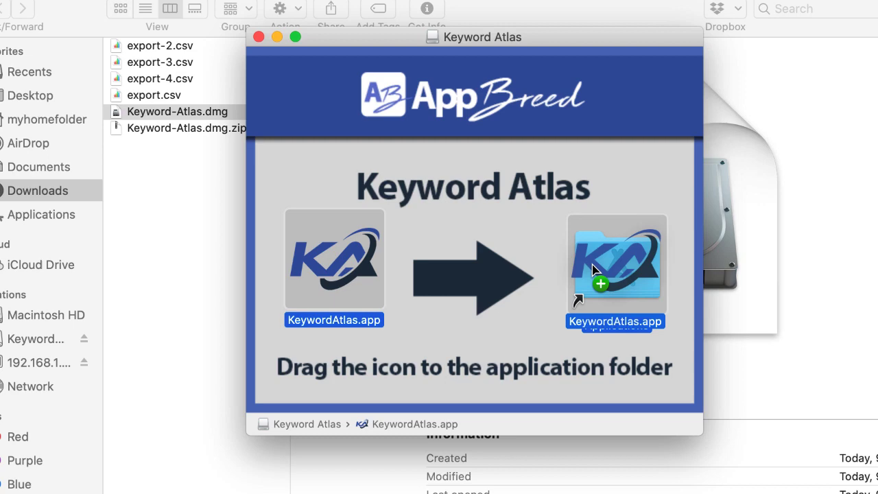
left_click_drag(334, 268, 617, 268)
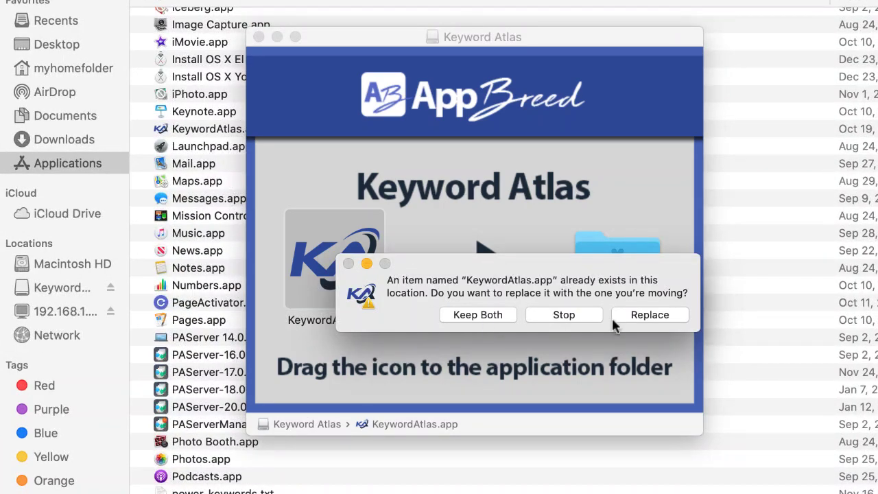
mouse_move(453, 314)
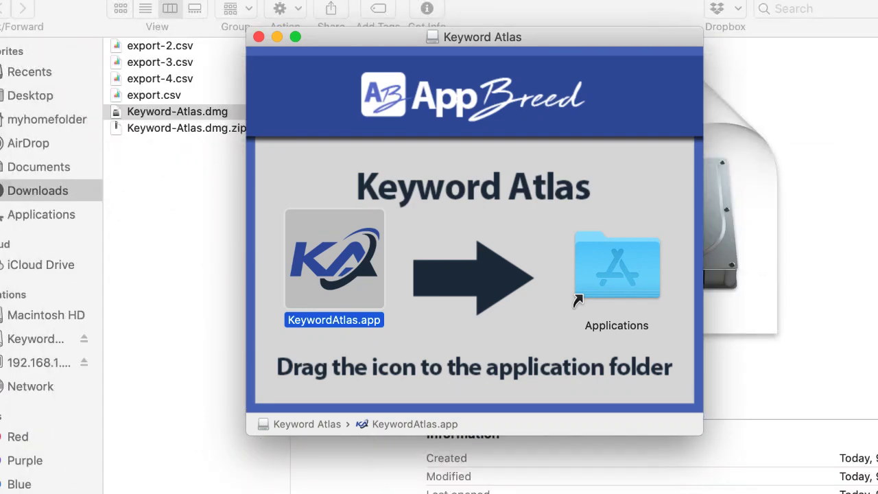
mouse_move(341, 285)
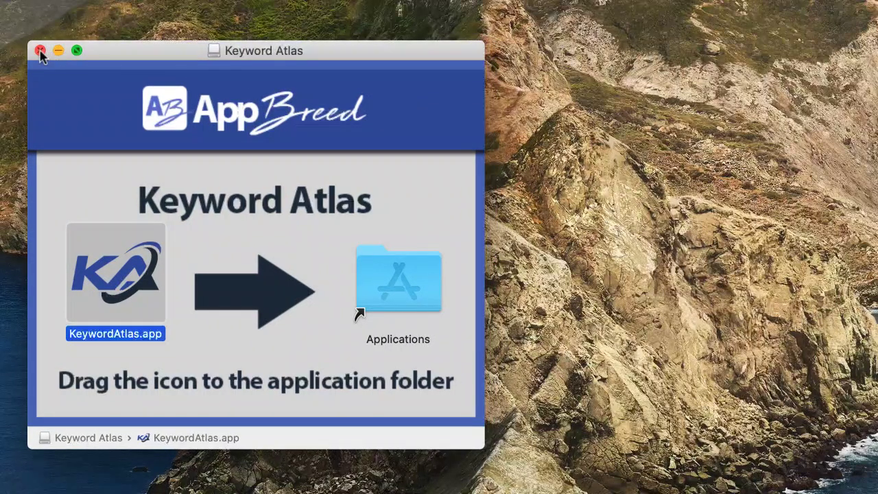
Close the installer window and launch KeywordAtlas.app, triggering the unverified-developer warning.
left_click(41, 50)
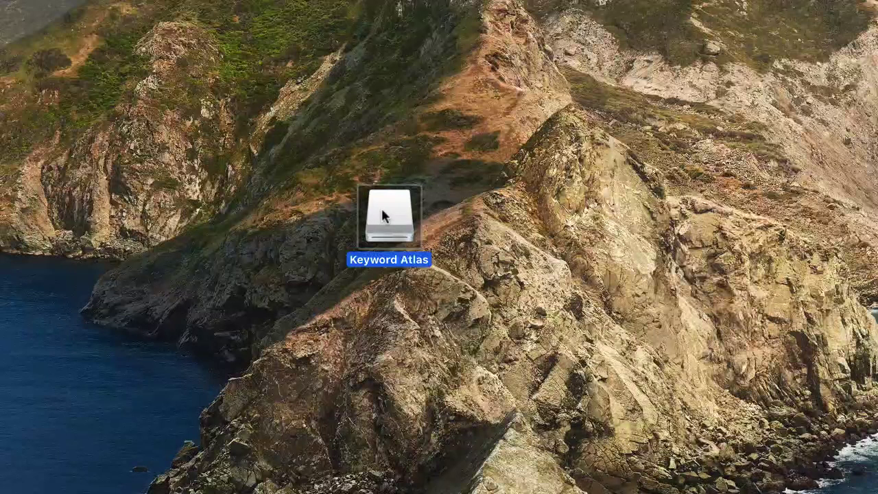
mouse_move(387, 211)
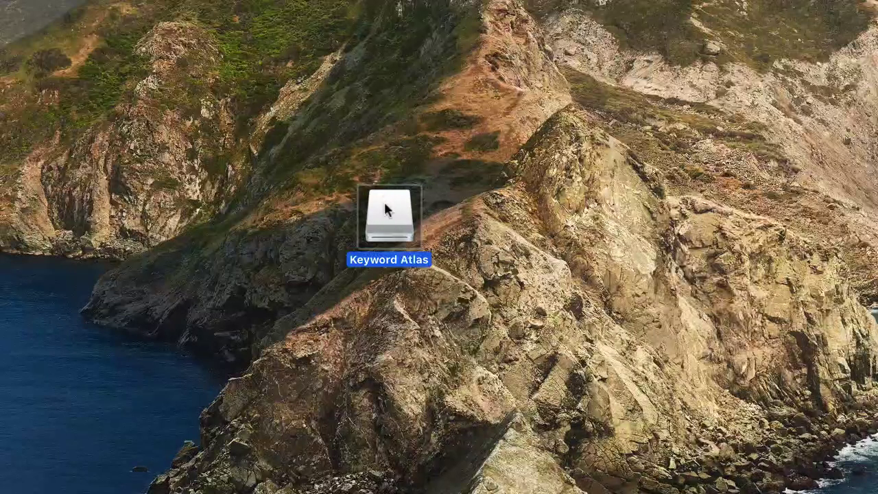
mouse_move(628, 227)
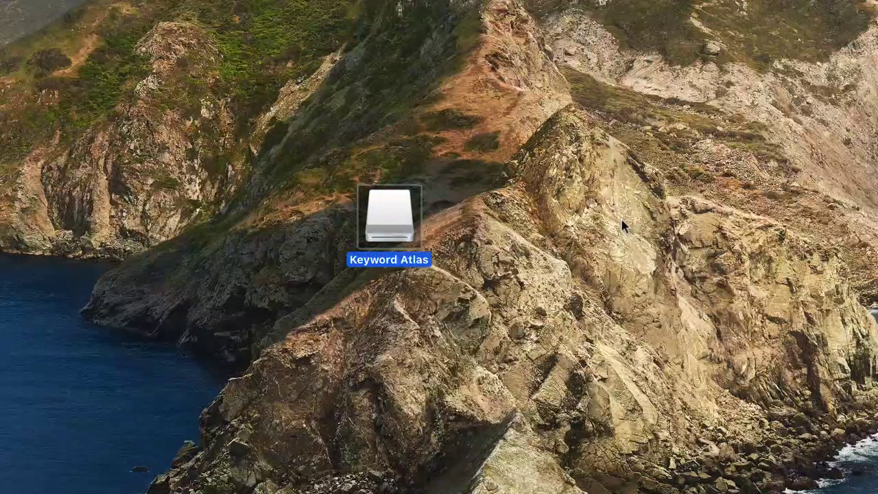
double_click(389, 220)
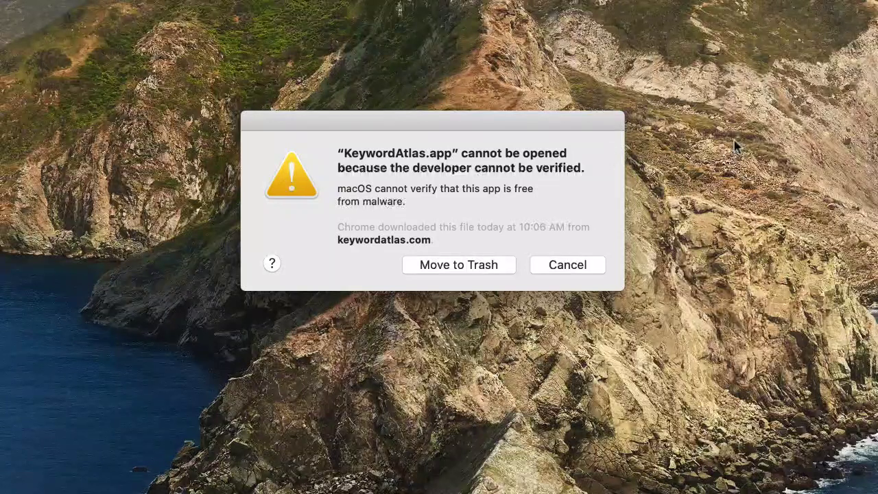
mouse_move(768, 206)
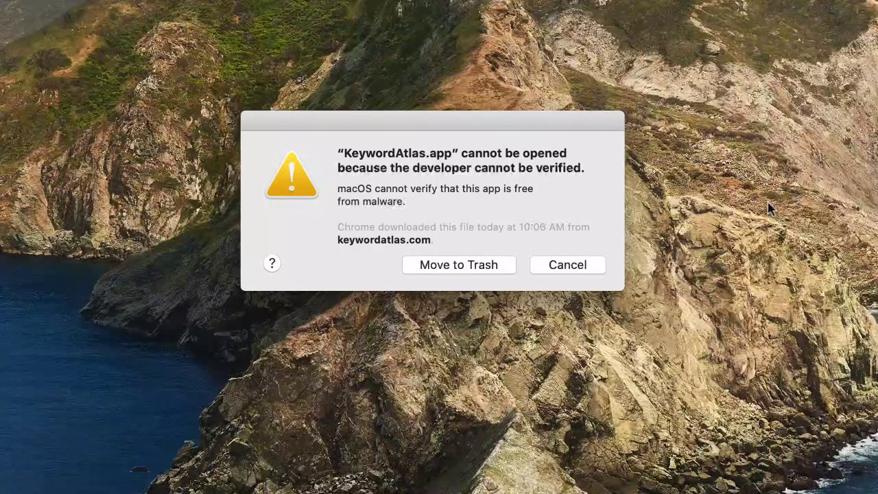
mouse_move(348, 157)
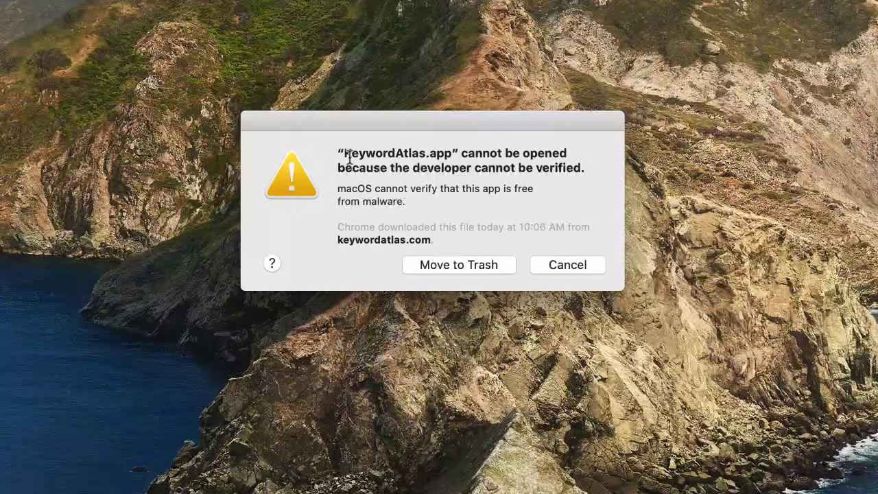
mouse_move(583, 270)
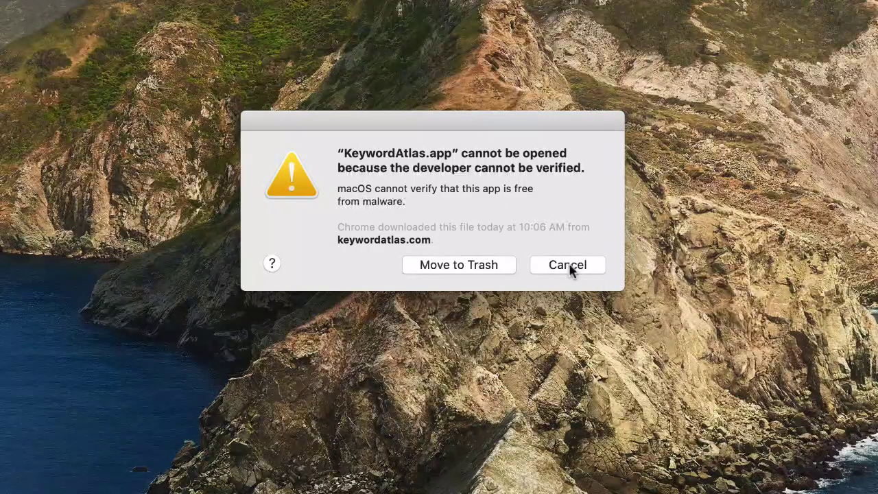
Cancel the Gatekeeper alert about KeywordAtlas.app's unverified developer.
left_click(24, 10)
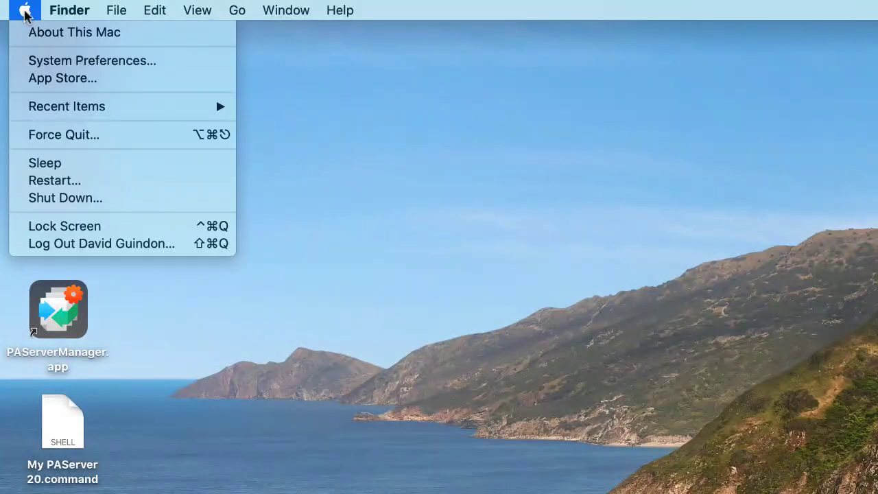
Allow KeywordAtlas.app with Open Anyway in Security & Privacy > General and confirm Open.
left_click(91, 61)
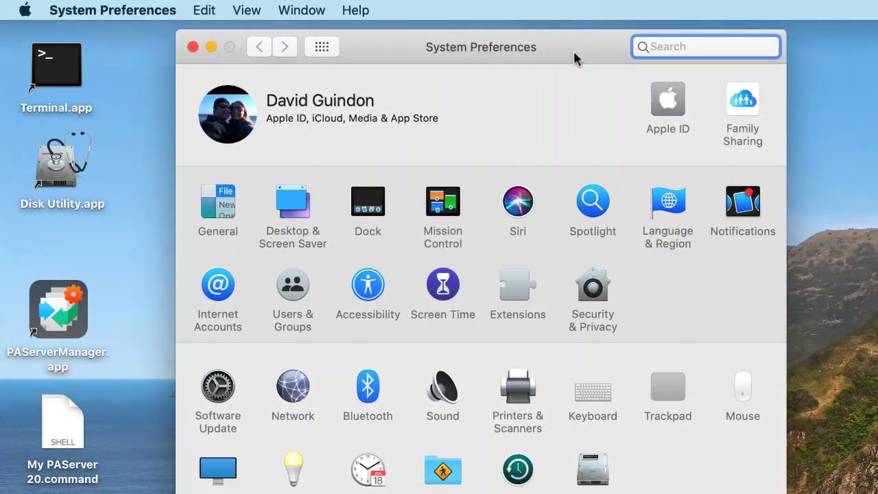
mouse_move(330, 396)
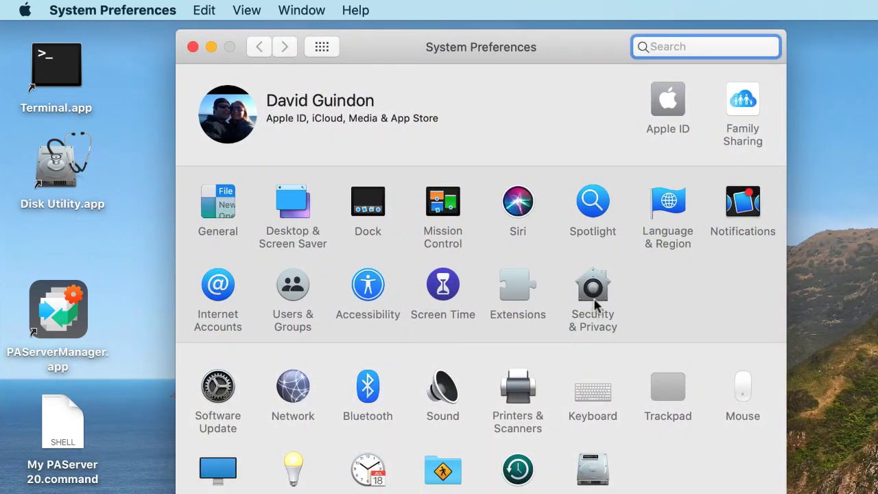
left_click(593, 288)
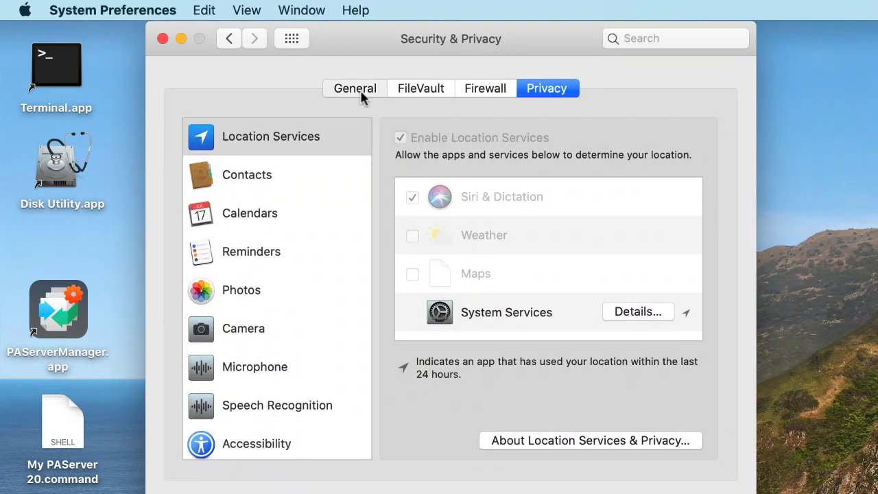
left_click(355, 87)
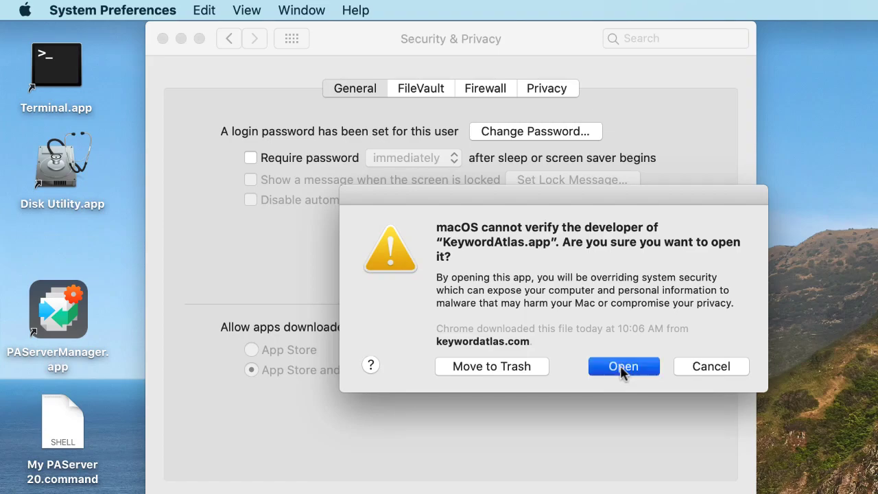
left_click(623, 366)
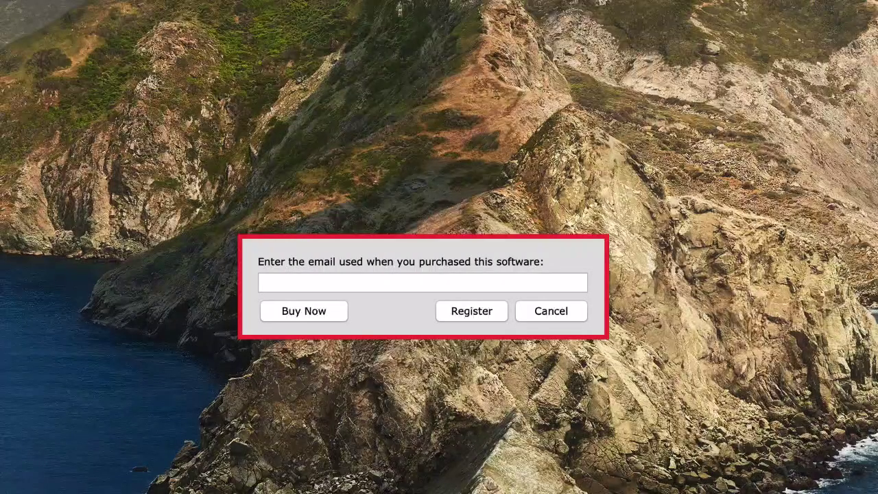
Register Keyword Atlas with the purchase email and acknowledge the success message.
left_click(422, 282)
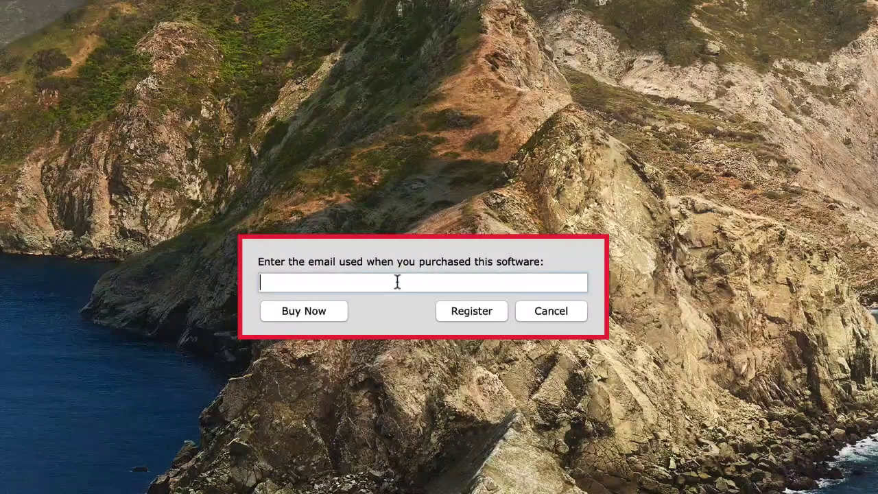
mouse_move(454, 282)
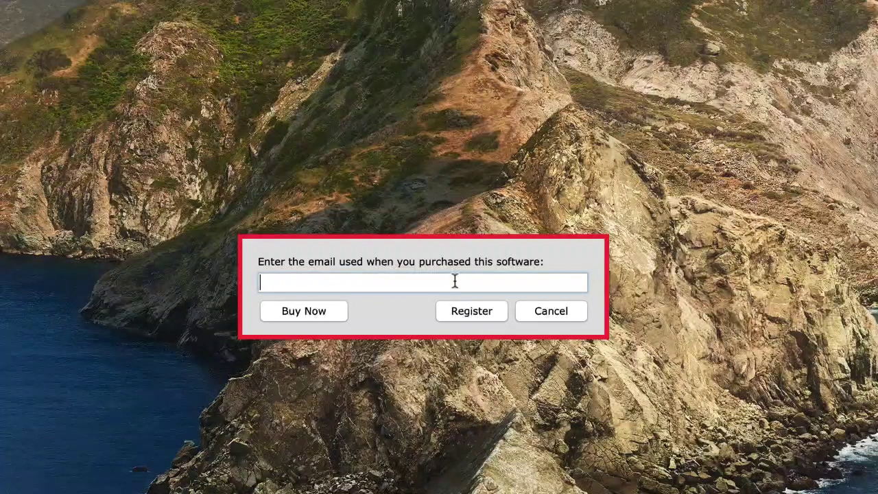
left_click(471, 311)
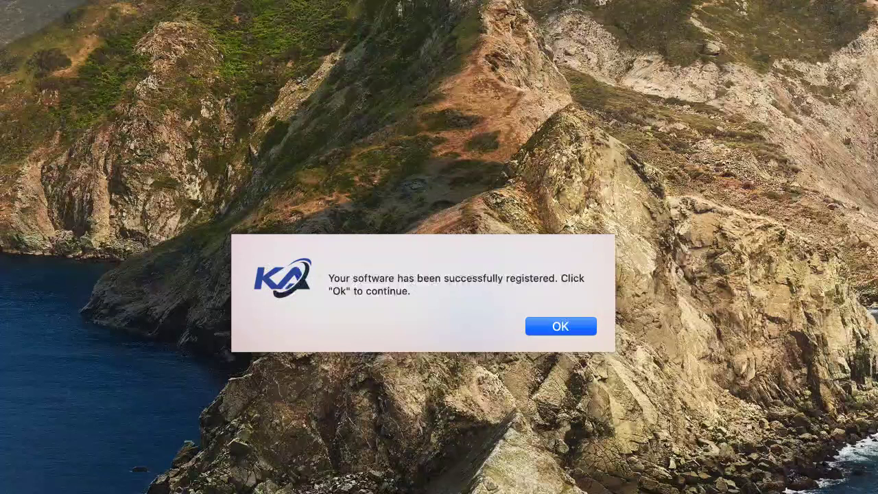
mouse_move(339, 236)
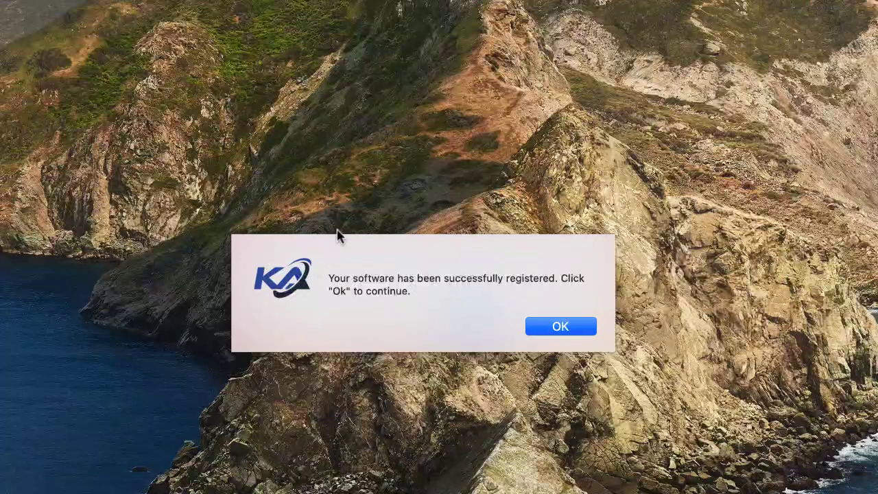
mouse_move(446, 278)
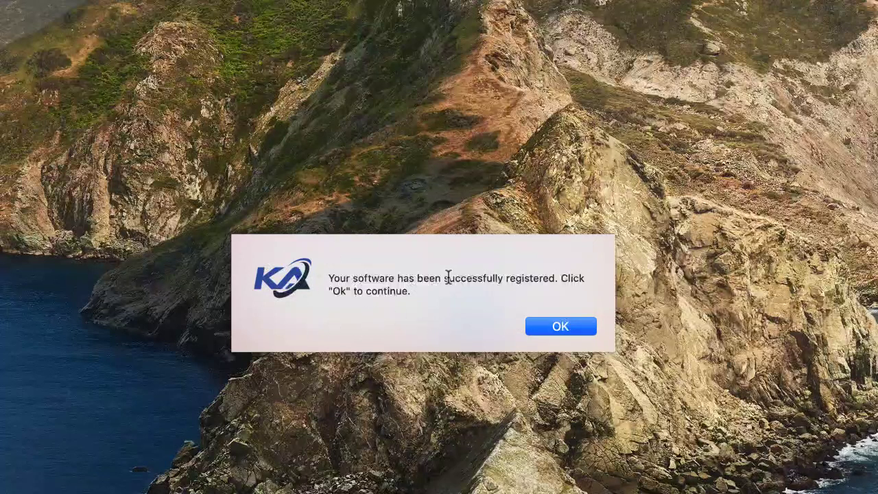
left_click(560, 326)
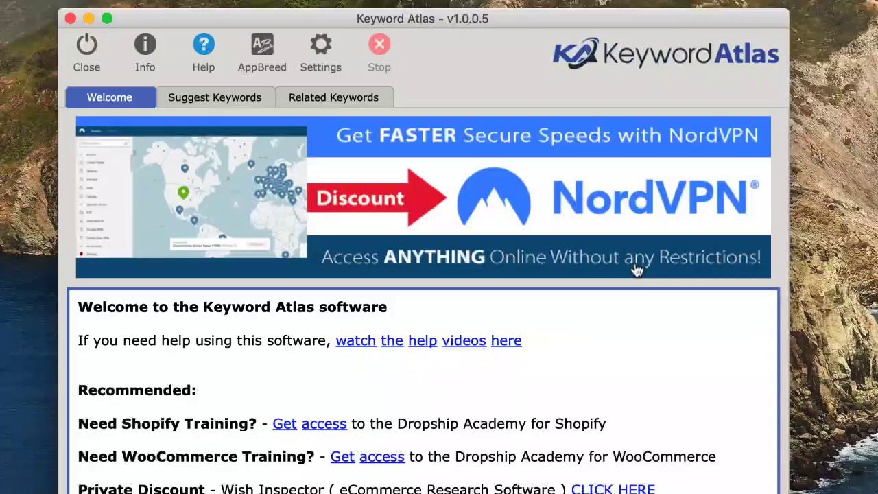